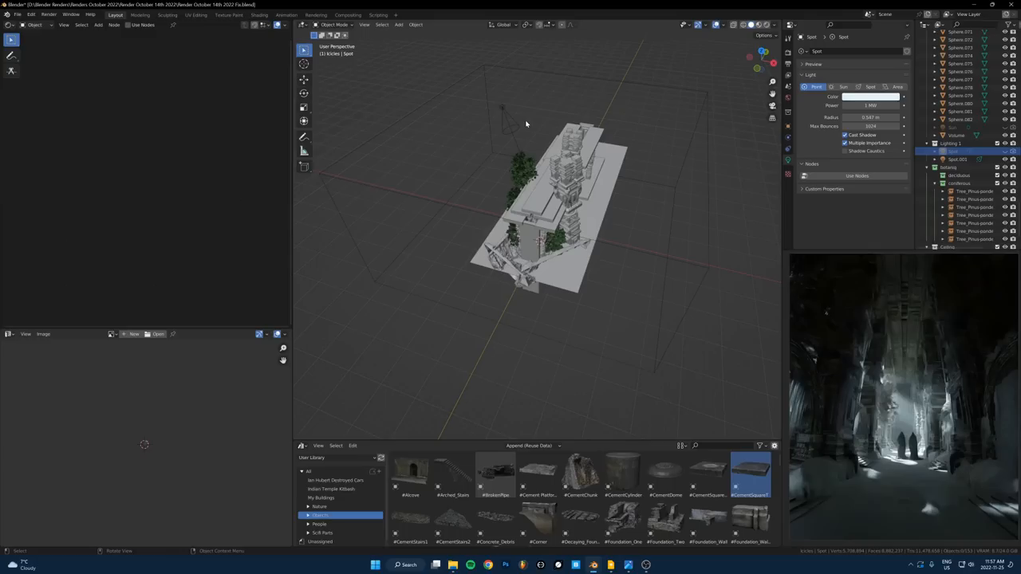
# Select Spot.001 and adjust its spot light beam to 39.9° with full blend.
pyautogui.click(957, 159)
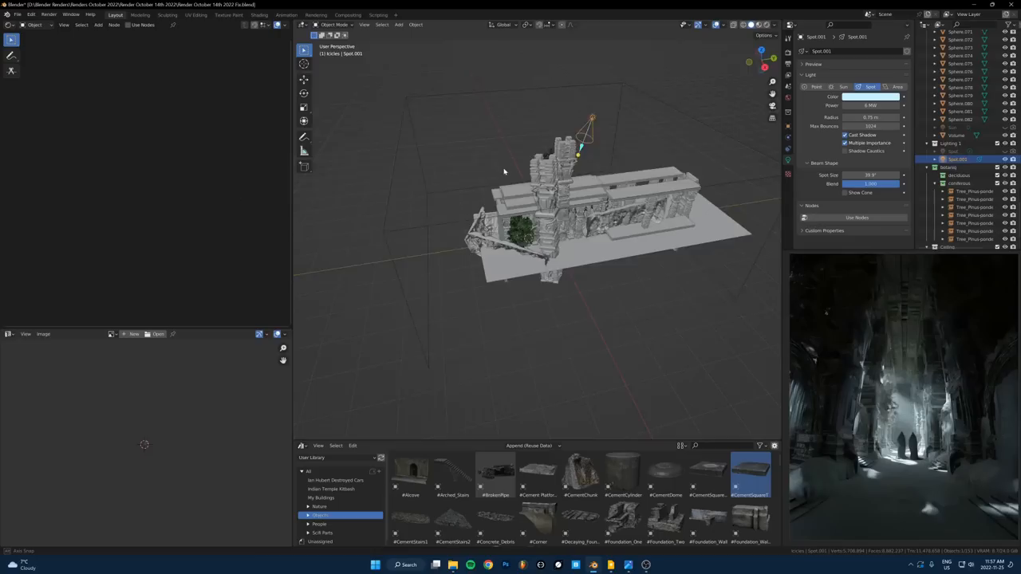
pyautogui.moveTo(504, 171); pyautogui.dragTo(437, 197)
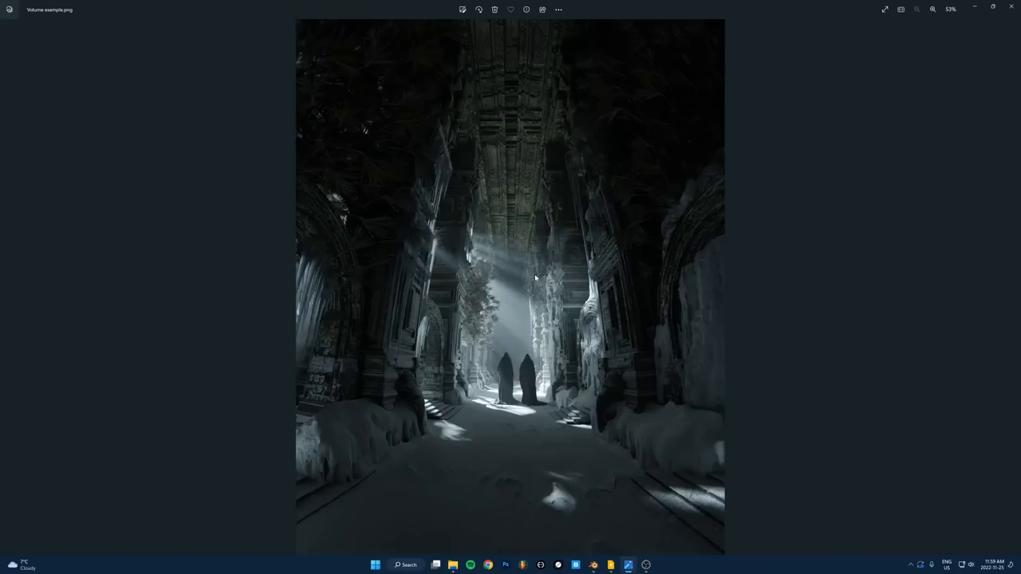
pyautogui.moveTo(520, 470)
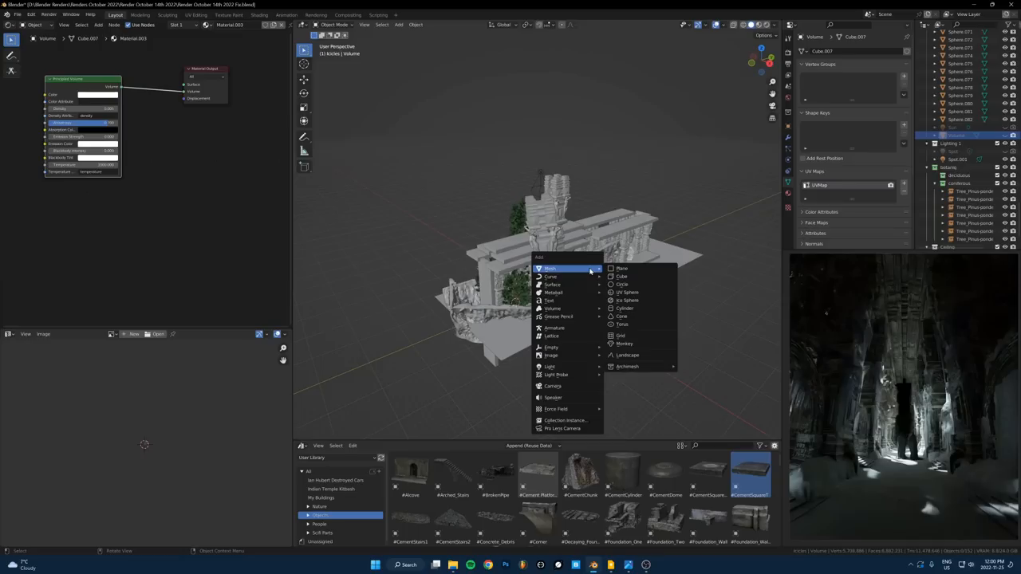
# Add a Cube and give it a new Principled Volume material with very low density.
pyautogui.click(622, 276)
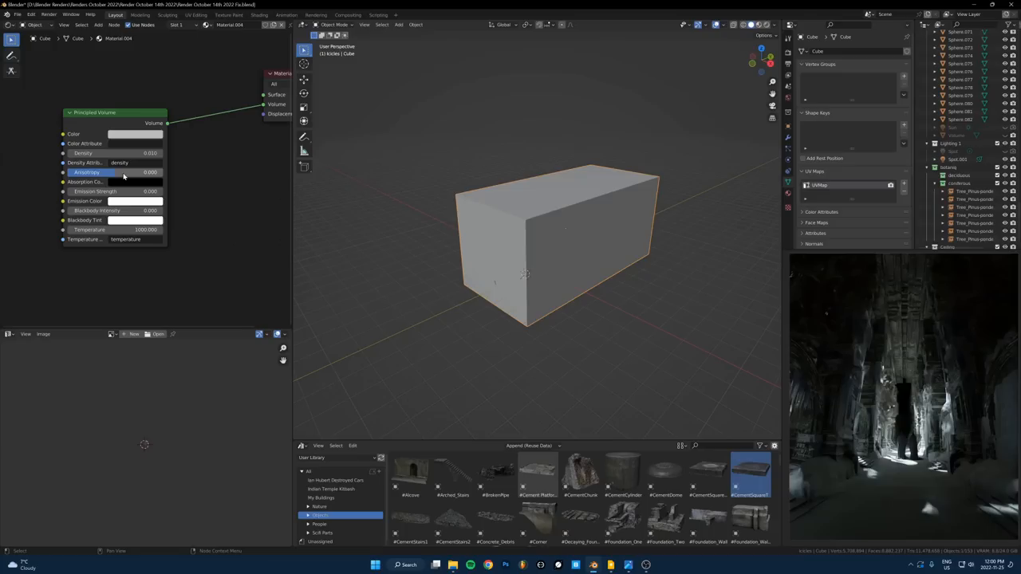
pyautogui.click(136, 133)
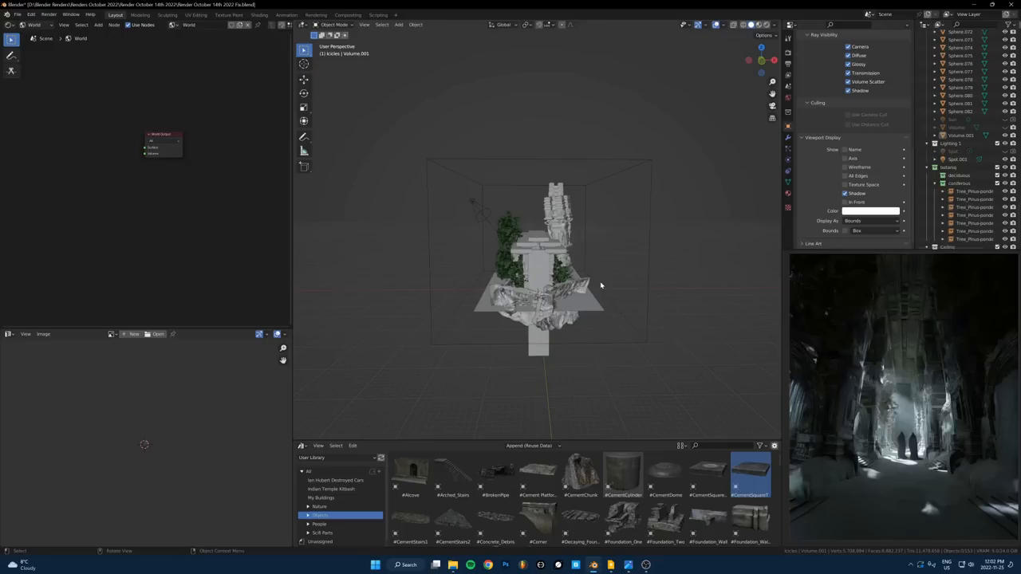
# Set Volume.001 to display as Bounds so only its bounding box shows.
pyautogui.click(612, 565)
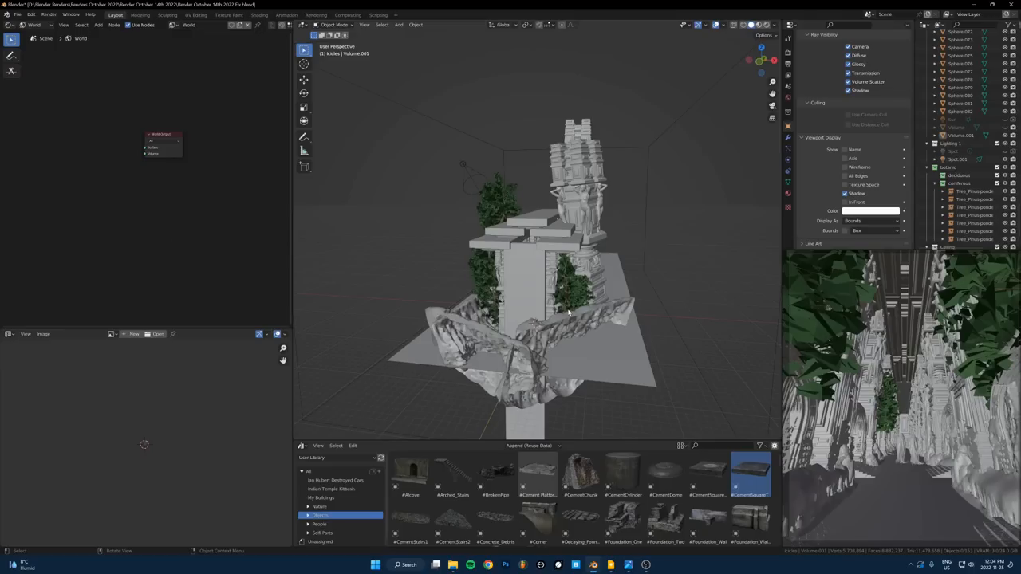
pyautogui.moveTo(646, 565)
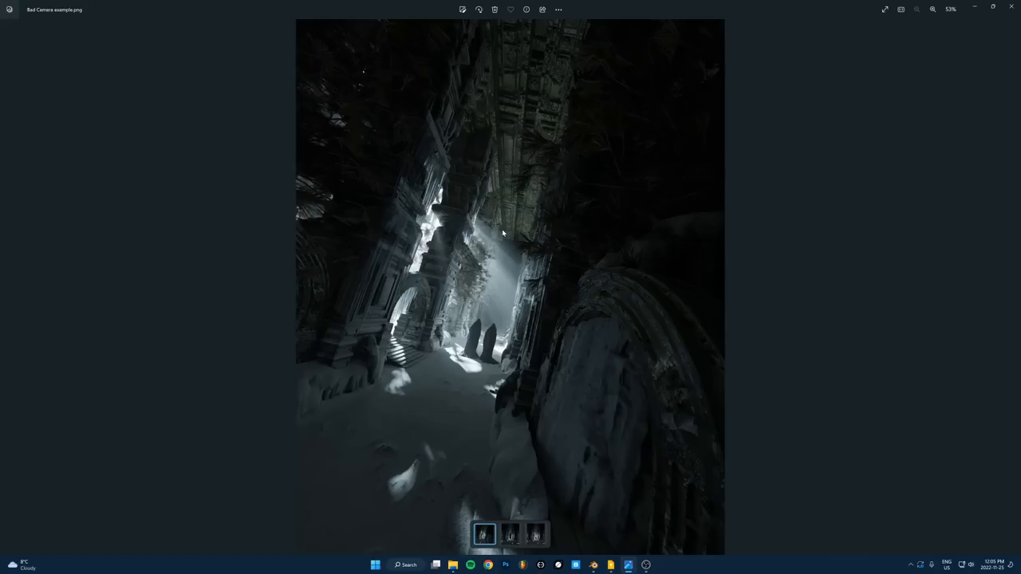
# Flip to the Volume example render and back to the tilted Bad Camera example.
pyautogui.click(534, 534)
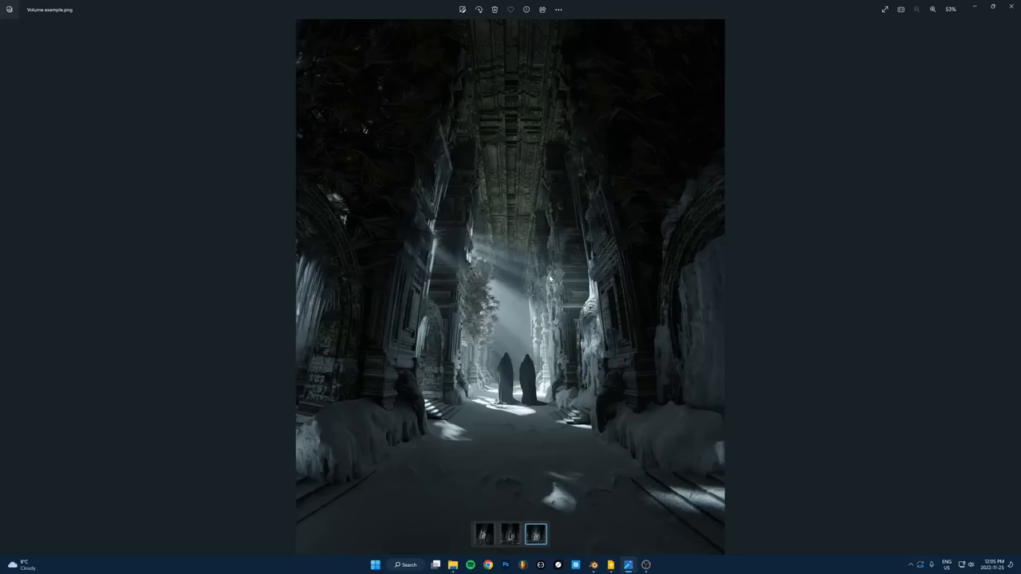
pyautogui.click(483, 534)
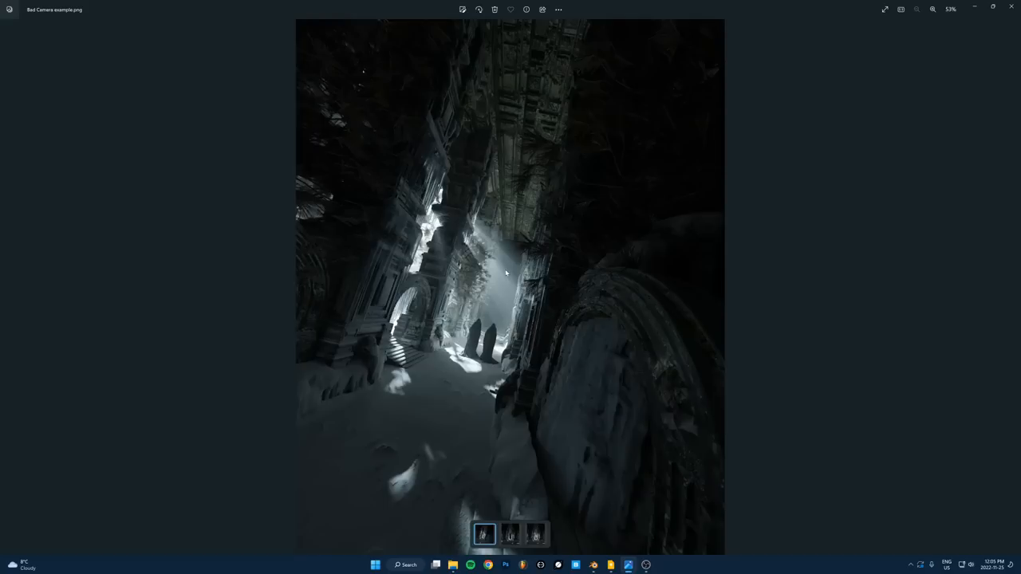
# Show the Volume example render and zoom in on the centred corridor light shafts.
pyautogui.click(535, 533)
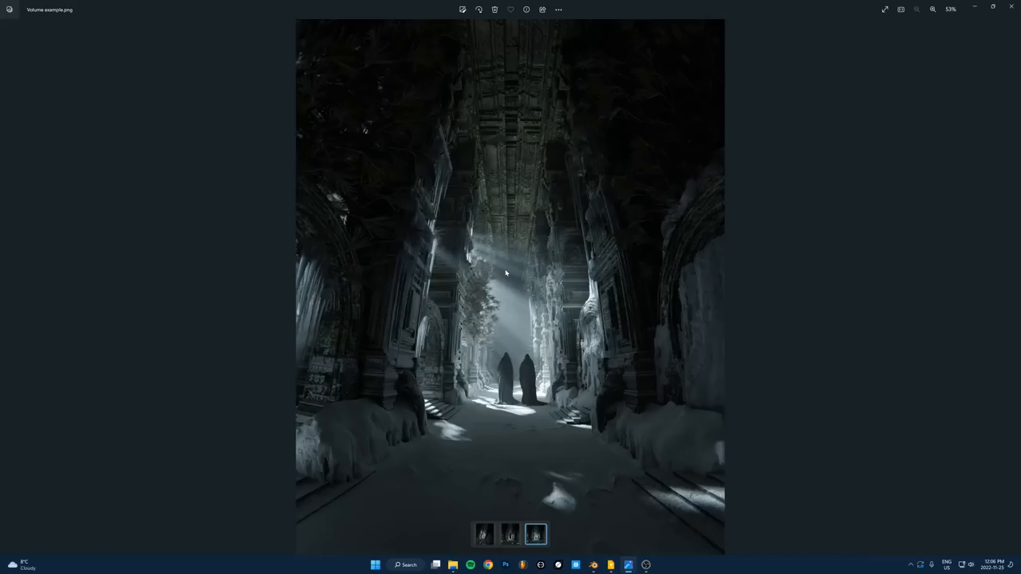
pyautogui.moveTo(523, 267)
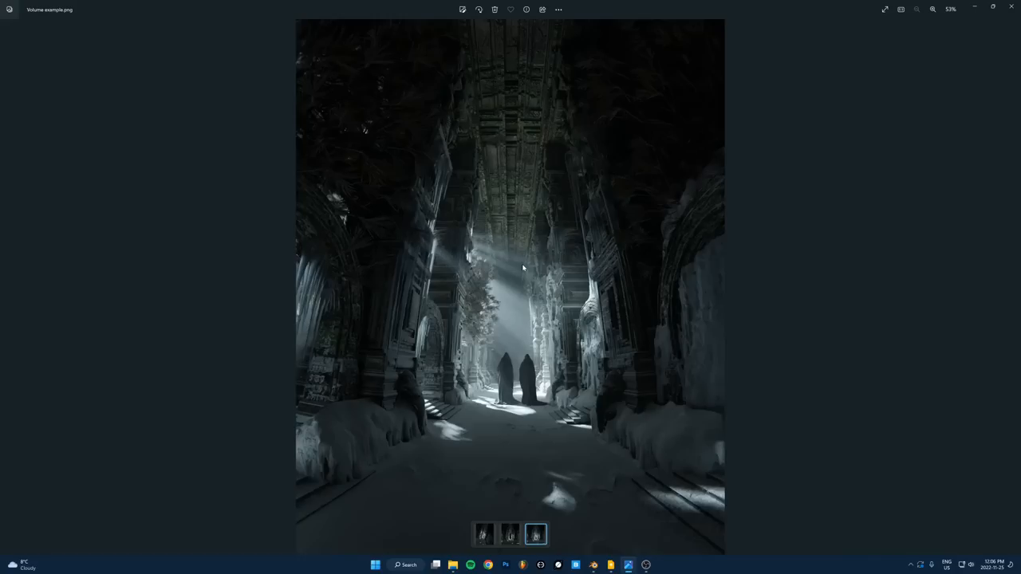
pyautogui.scroll(3)
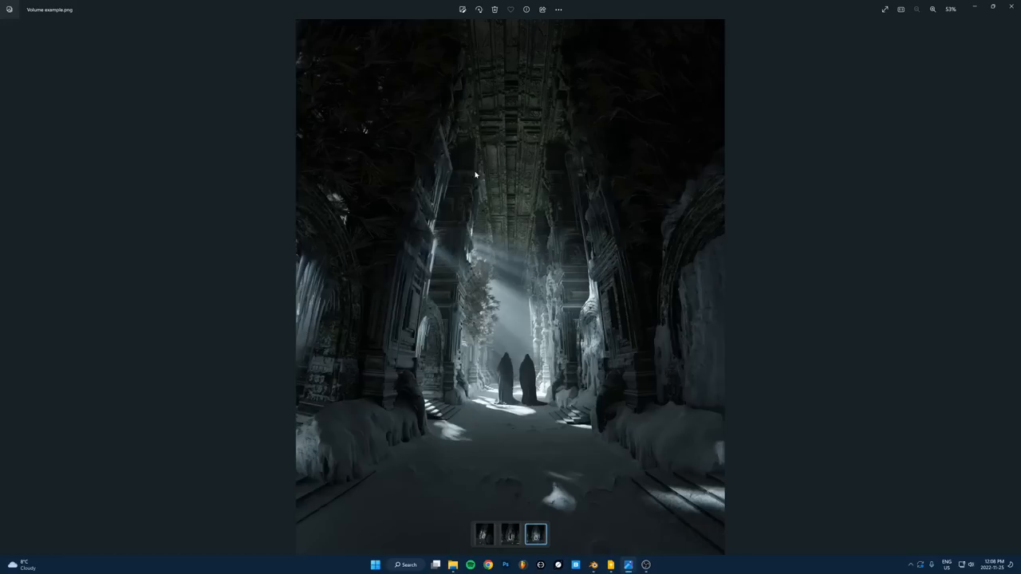
pyautogui.moveTo(465, 264)
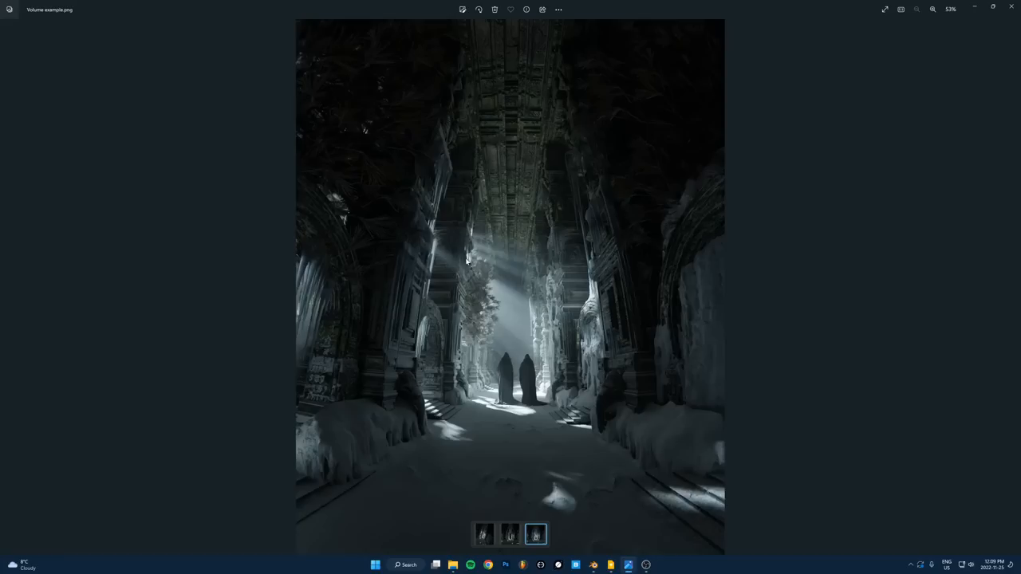
pyautogui.click(574, 565)
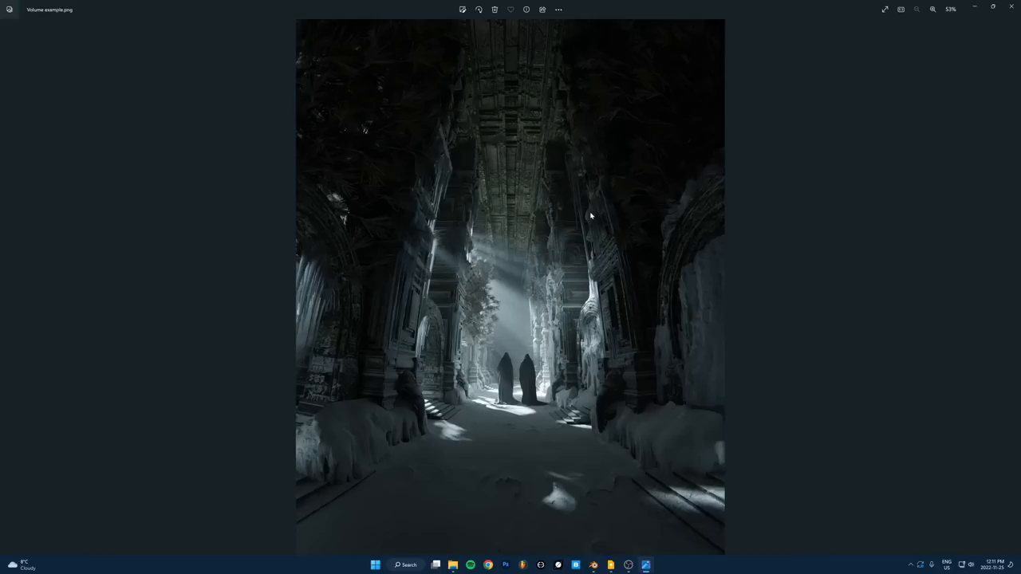
pyautogui.click(612, 565)
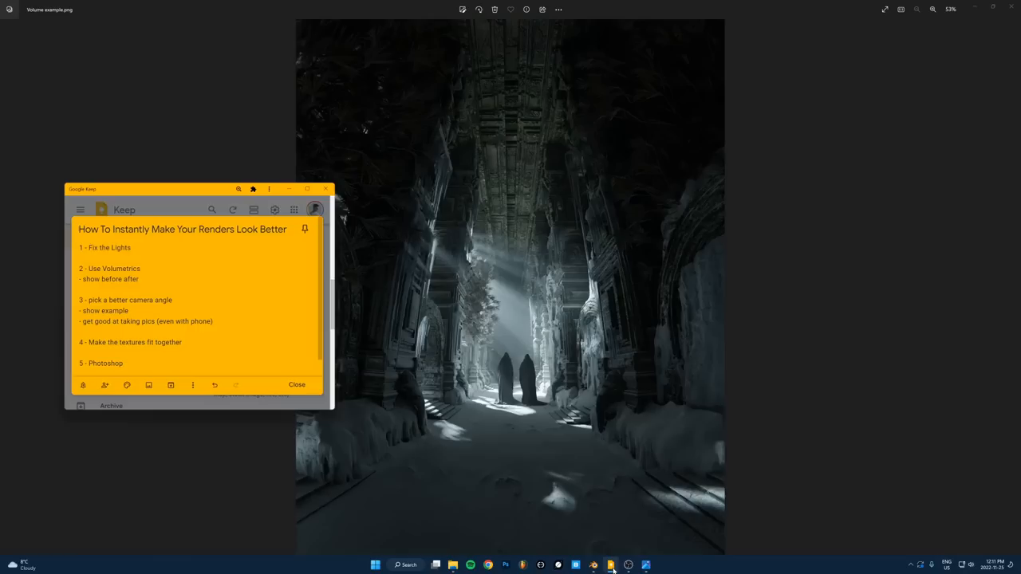
# Bring up the Google Keep note 'How To Instantly Make Your Renders Look Better'.
pyautogui.click(96, 331)
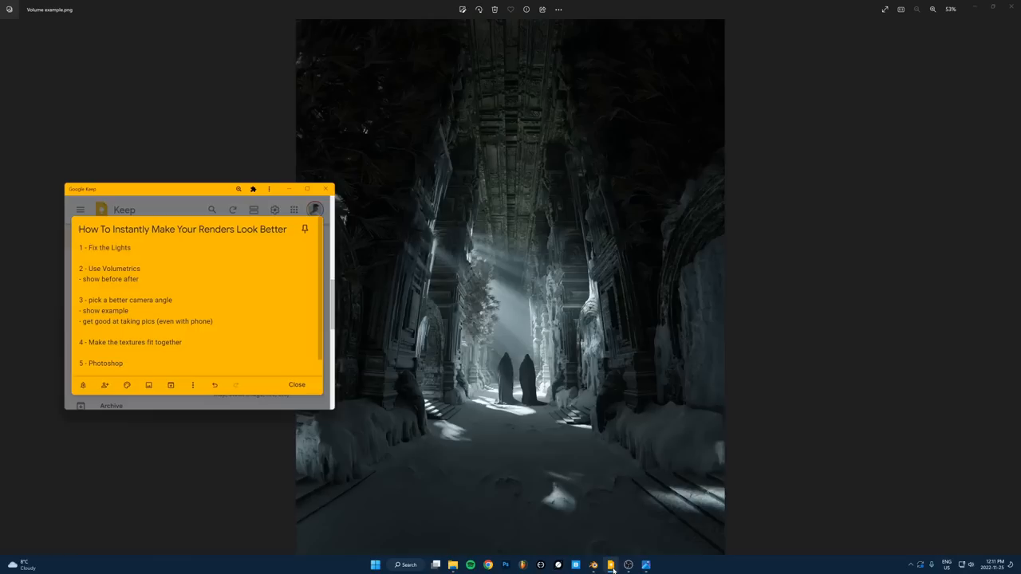